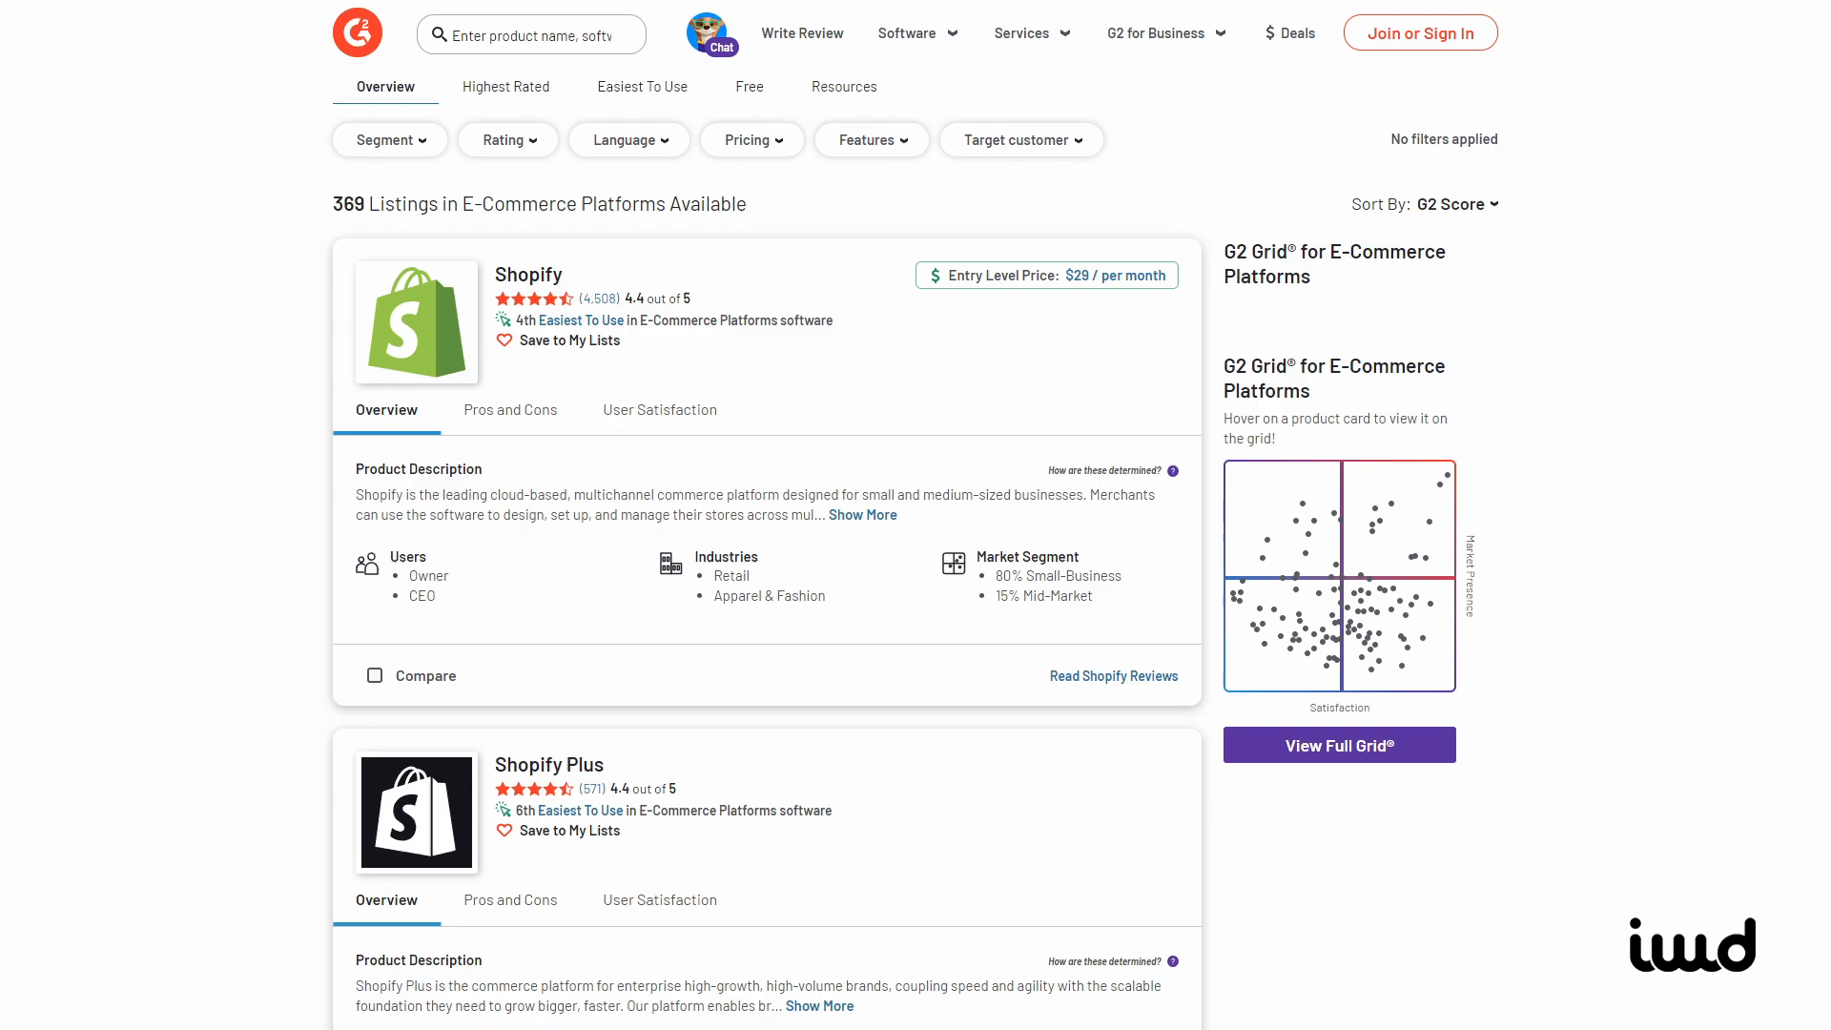
Scroll down the G2 e-commerce platform listings before moving to Adobe's Magento Open Source page
{"action": "scroll", "scroll_direction": "down", "scroll_amount": 3}
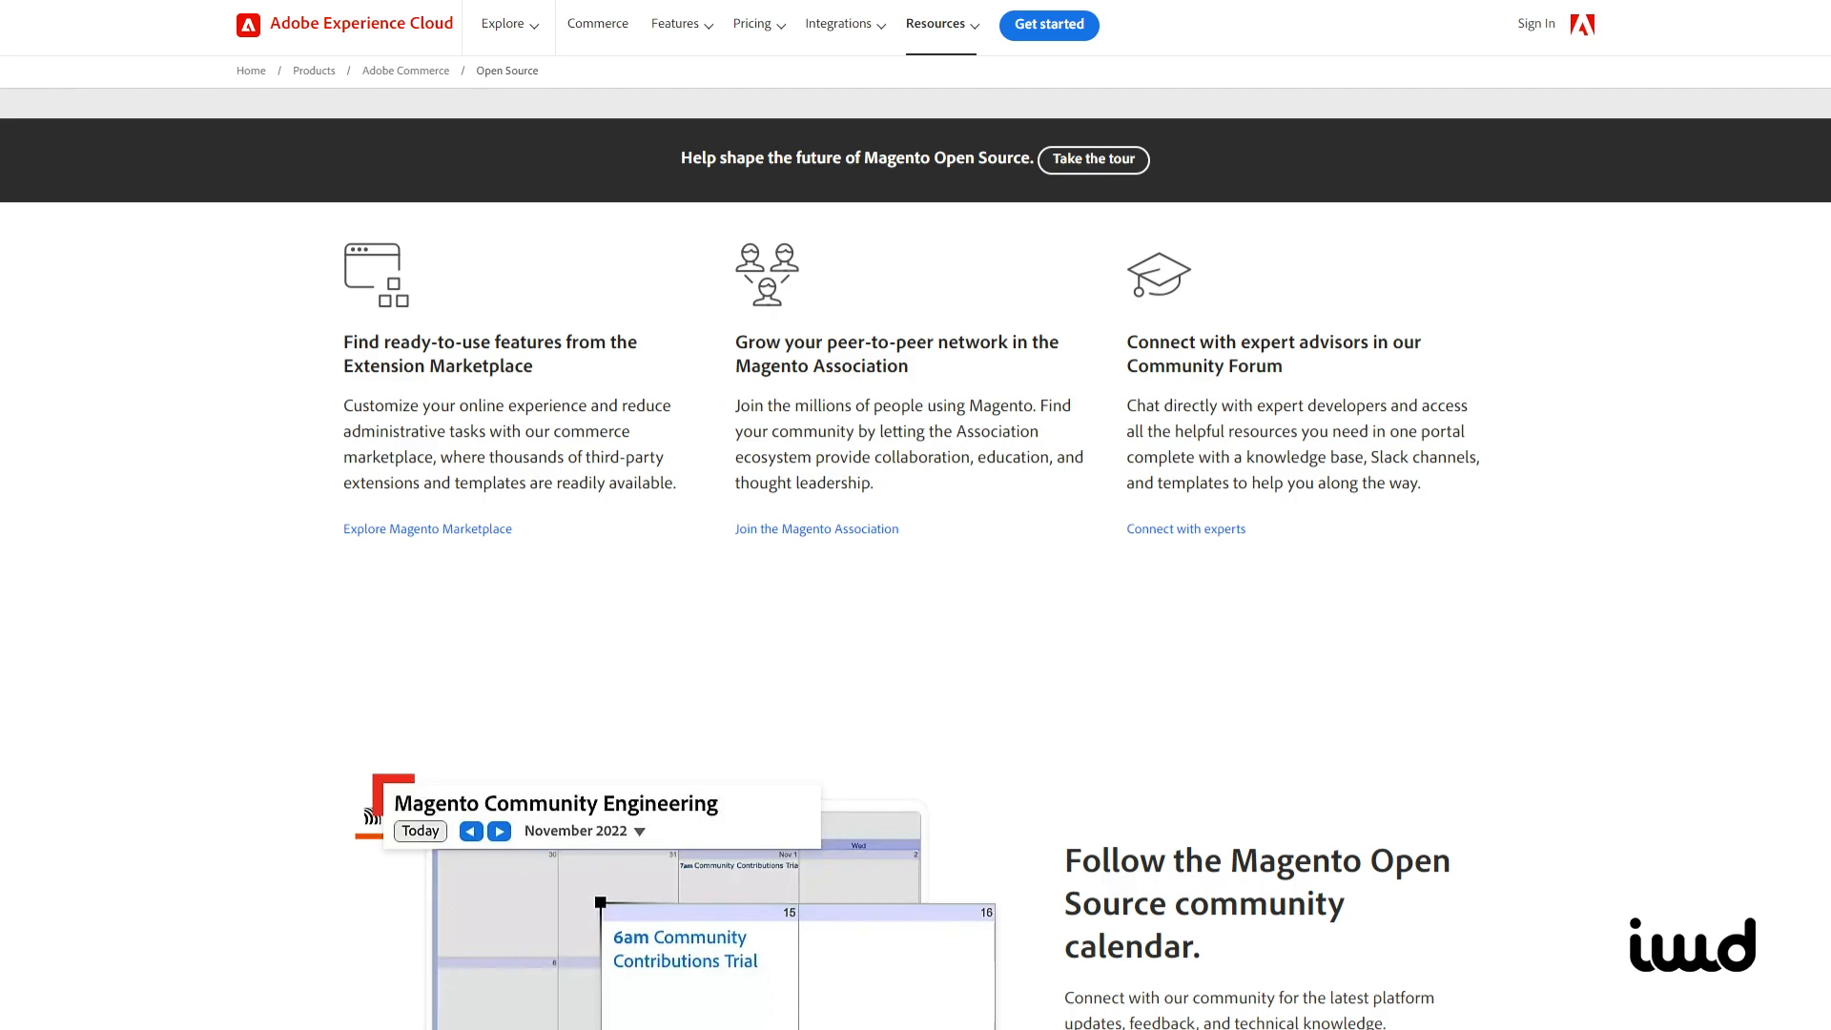
Scroll through the Magento GitHub organisation's repositories toward magento2
{"action": "scroll", "scroll_direction": "down", "scroll_amount": 3}
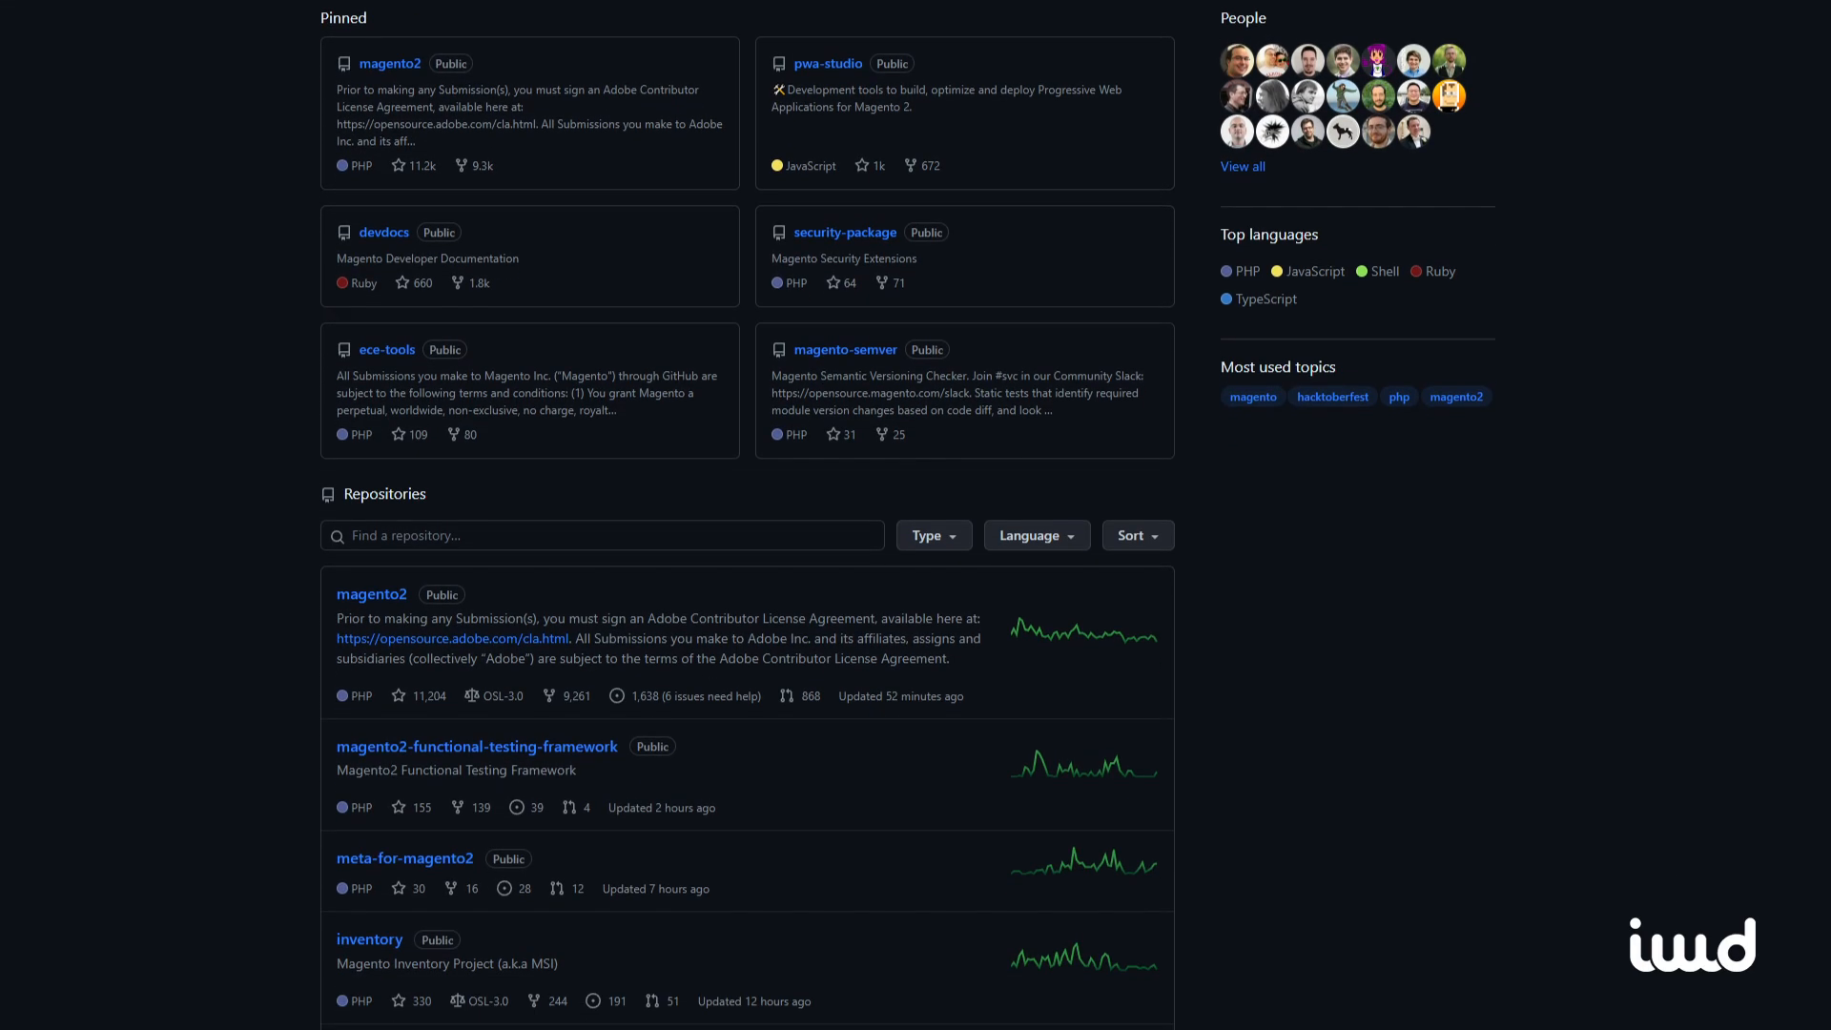
{"action": "scroll", "scroll_direction": "down", "scroll_amount": 3}
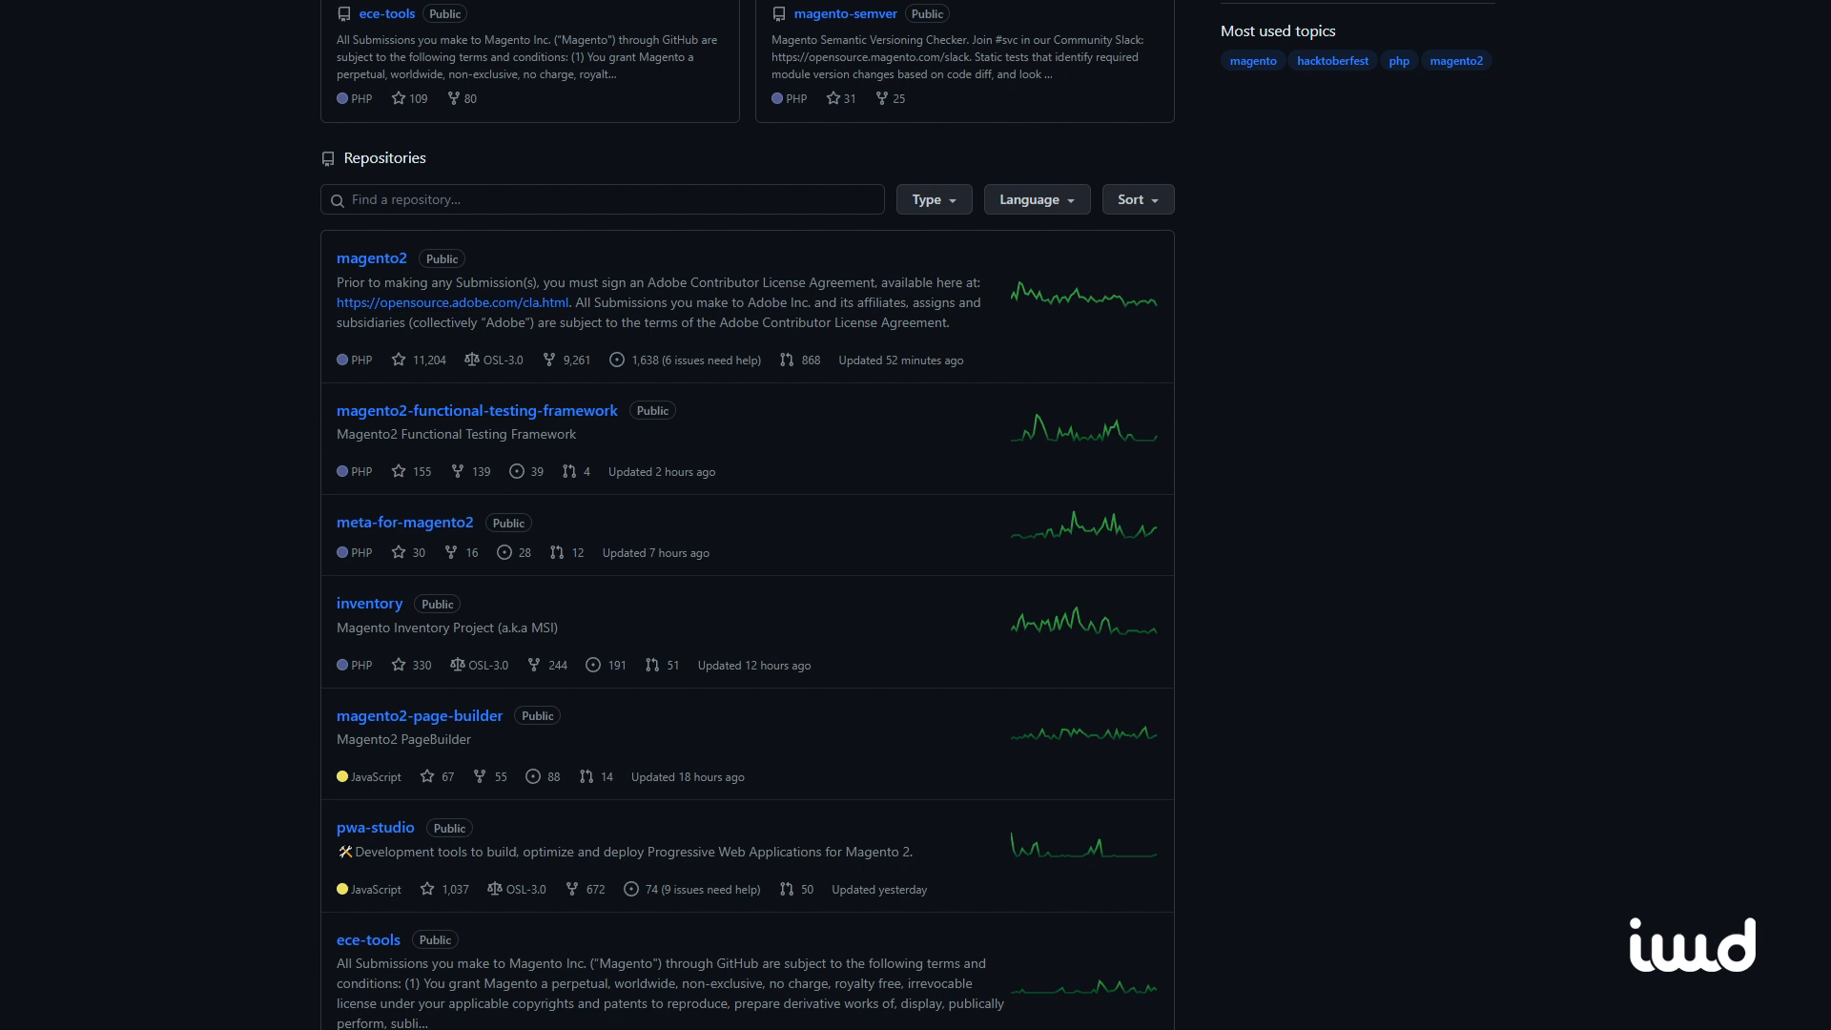
{"action": "scroll", "scroll_direction": "down", "scroll_amount": 3}
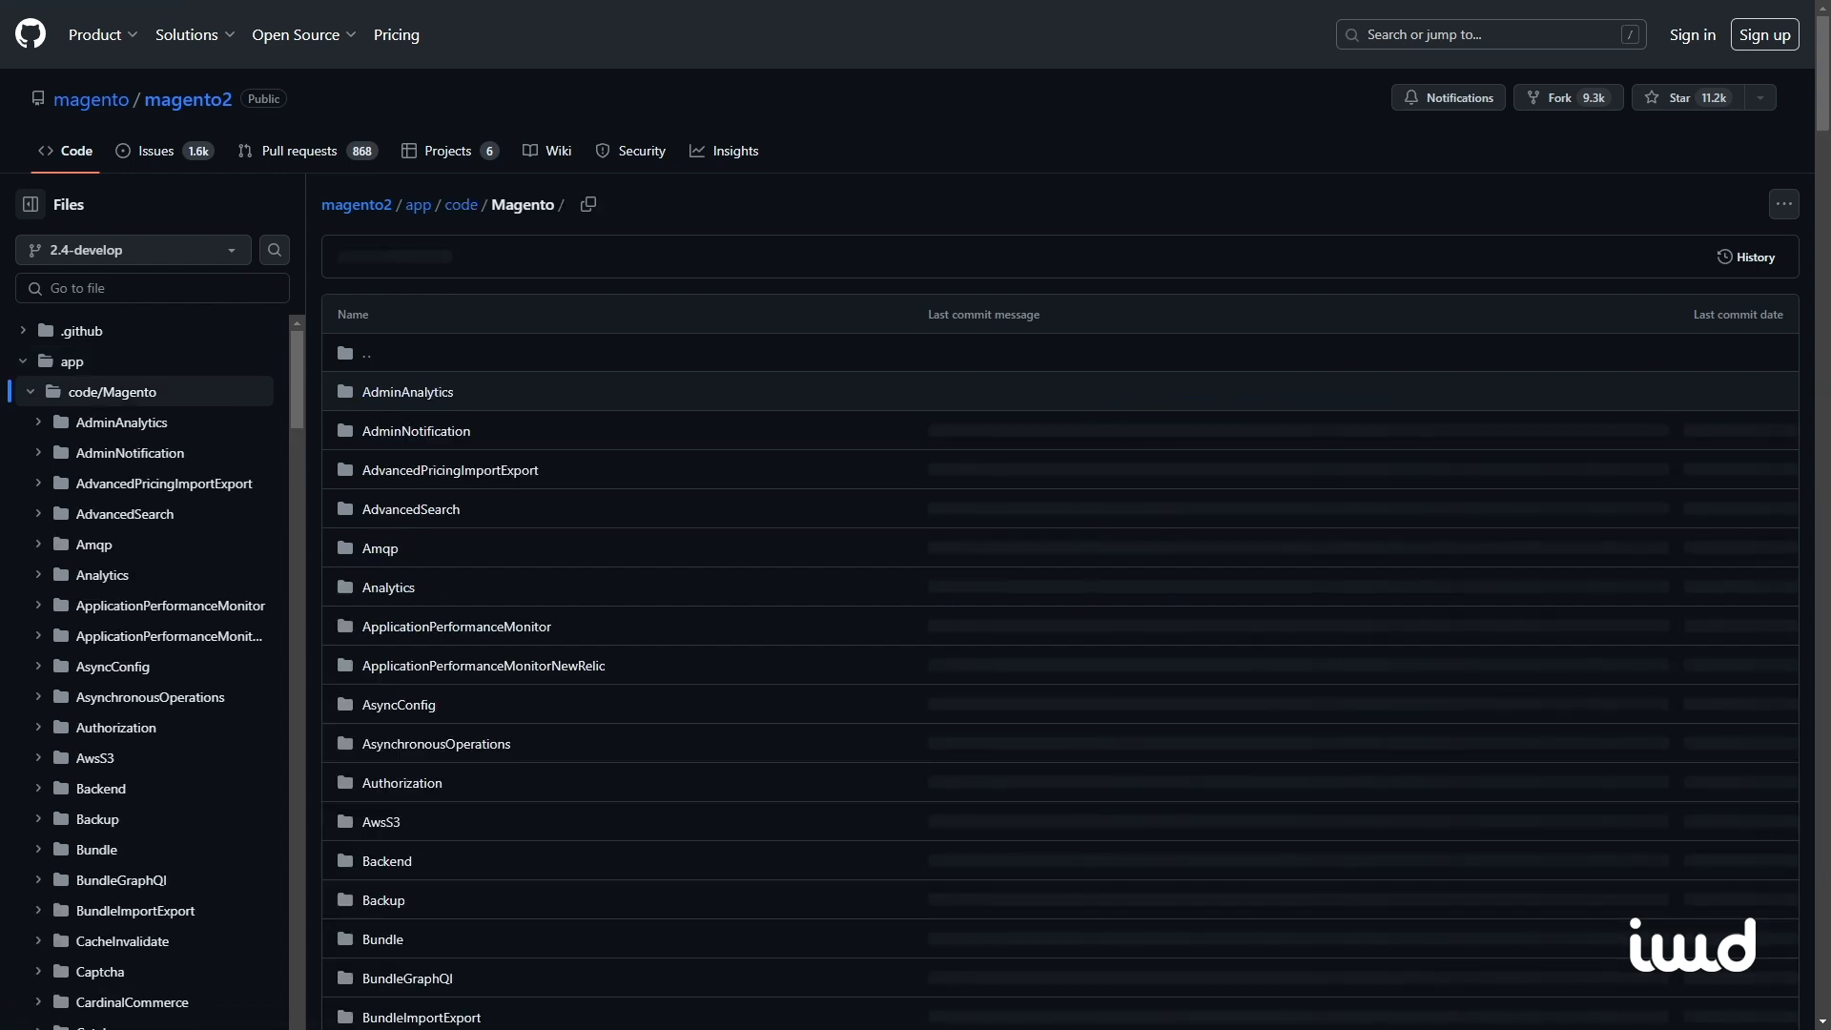
Scroll the page ahead of browsing the Adobe Commerce Marketplace Marketing extensions
{"action": "scroll", "scroll_direction": "down", "scroll_amount": 3}
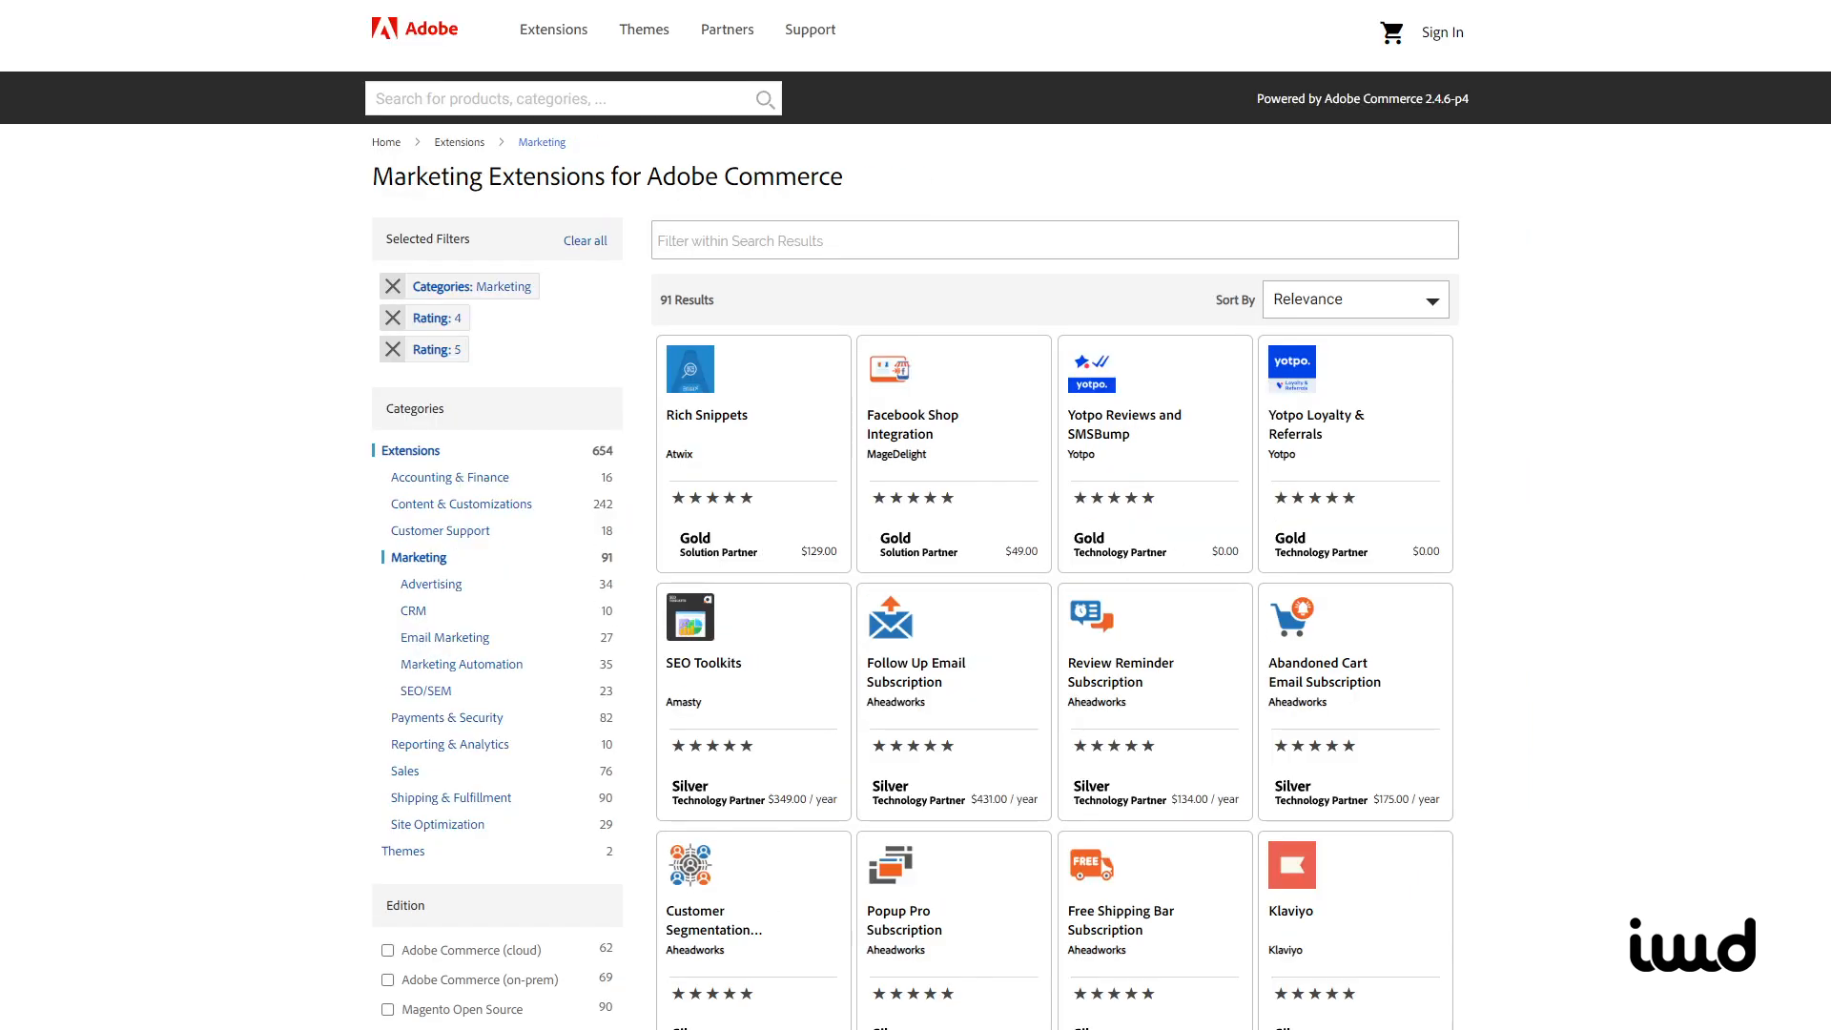
Browse the AEM Sites Venia Demo Store Language Masters and select the English landing page
{"action": "left_click", "coordinate": [439, 824]}
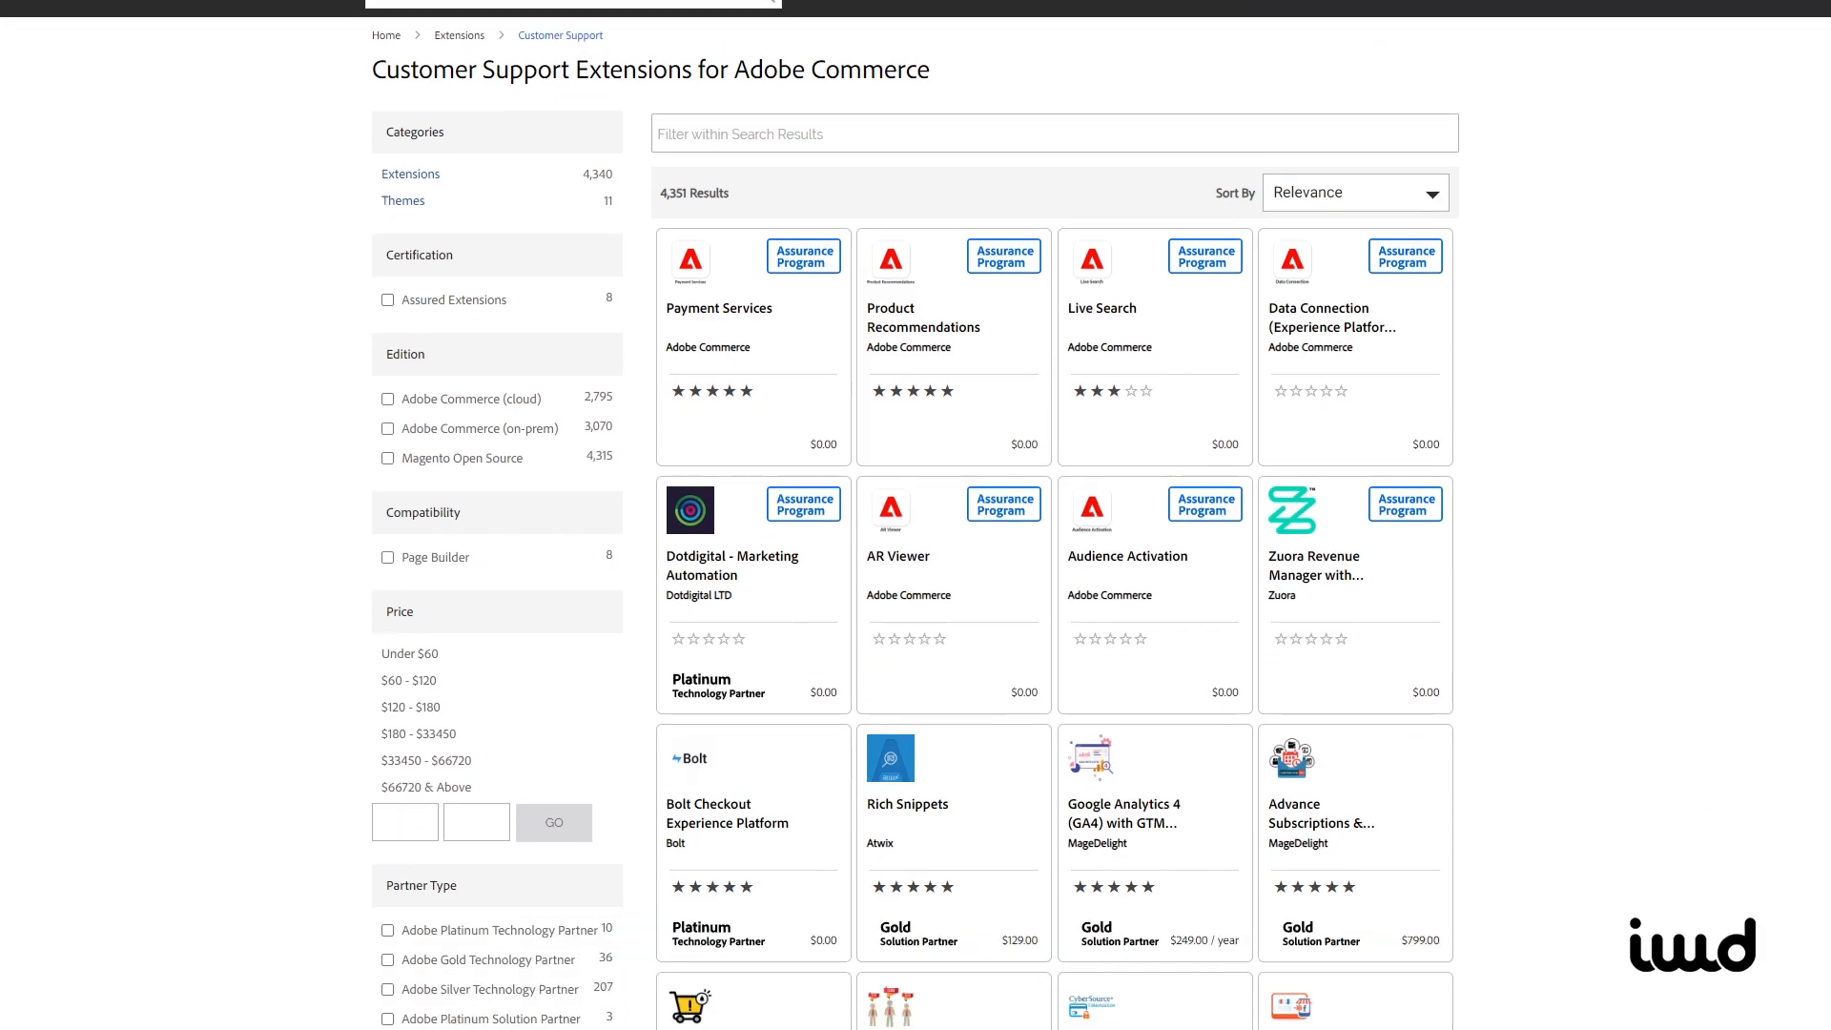
{"action": "scroll", "scroll_direction": "down", "scroll_amount": 3}
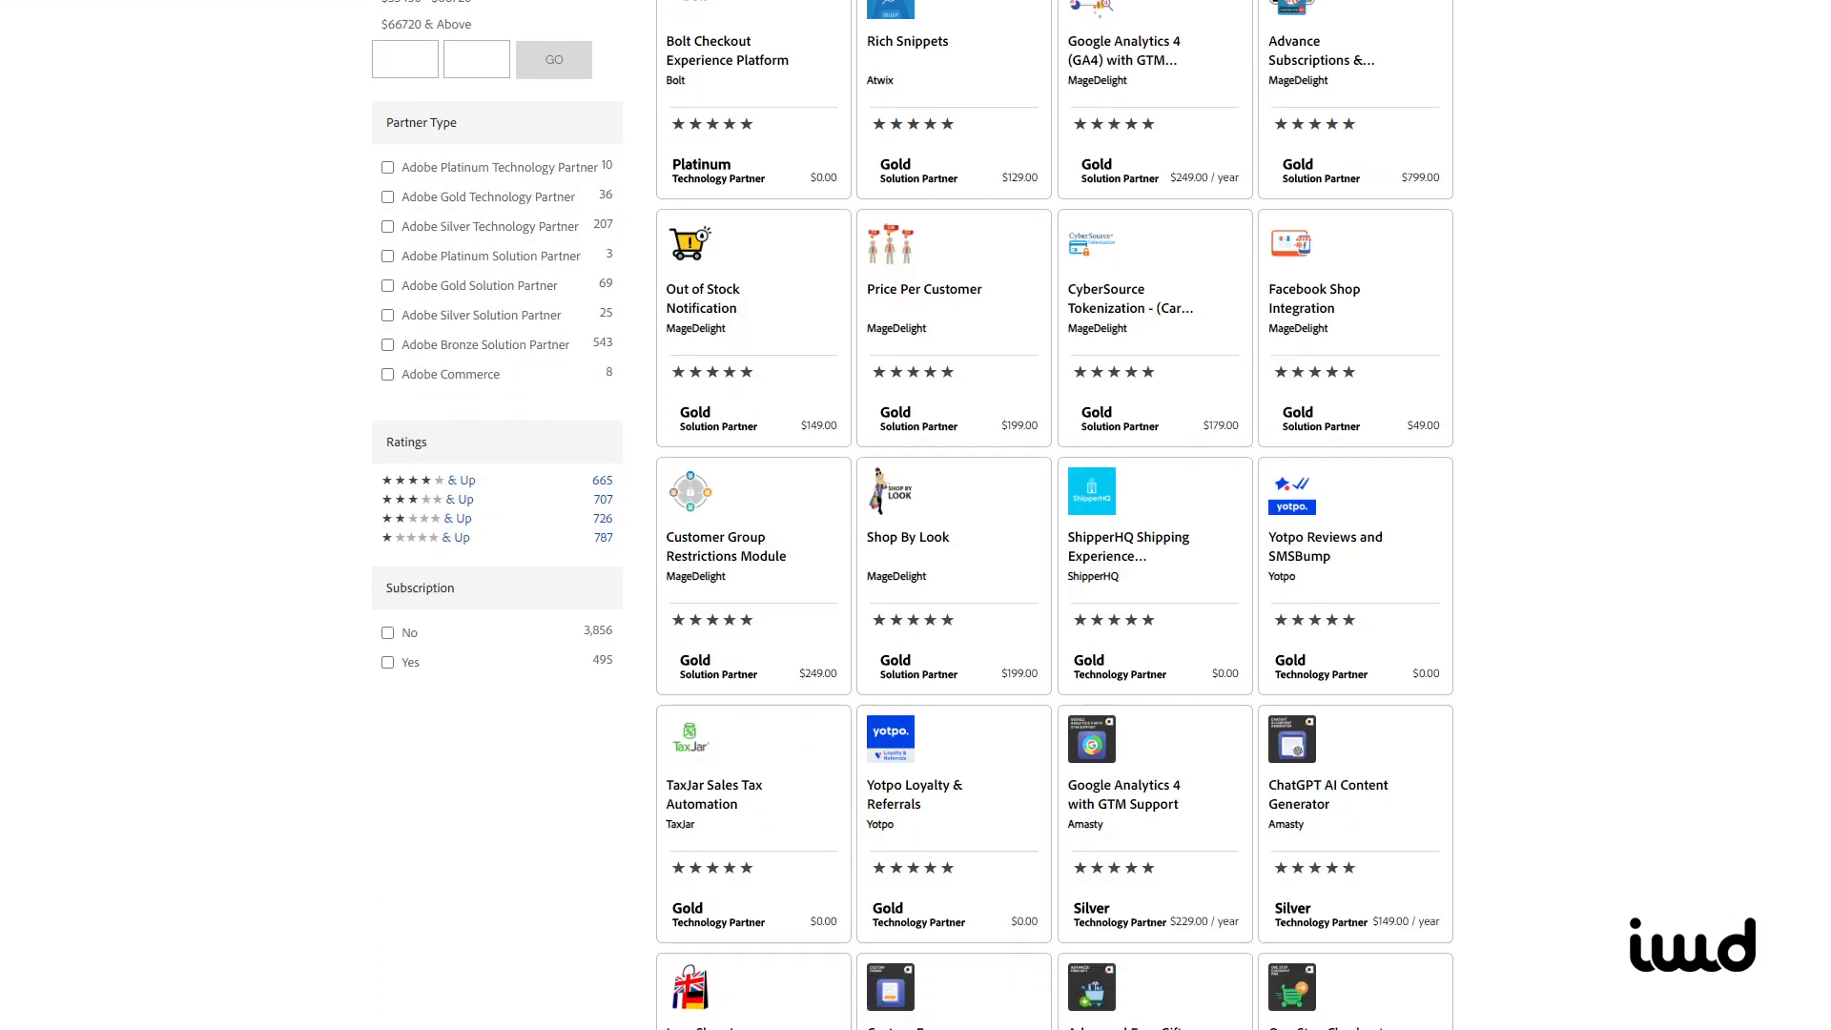
{"action": "scroll", "scroll_direction": "down", "scroll_amount": 3}
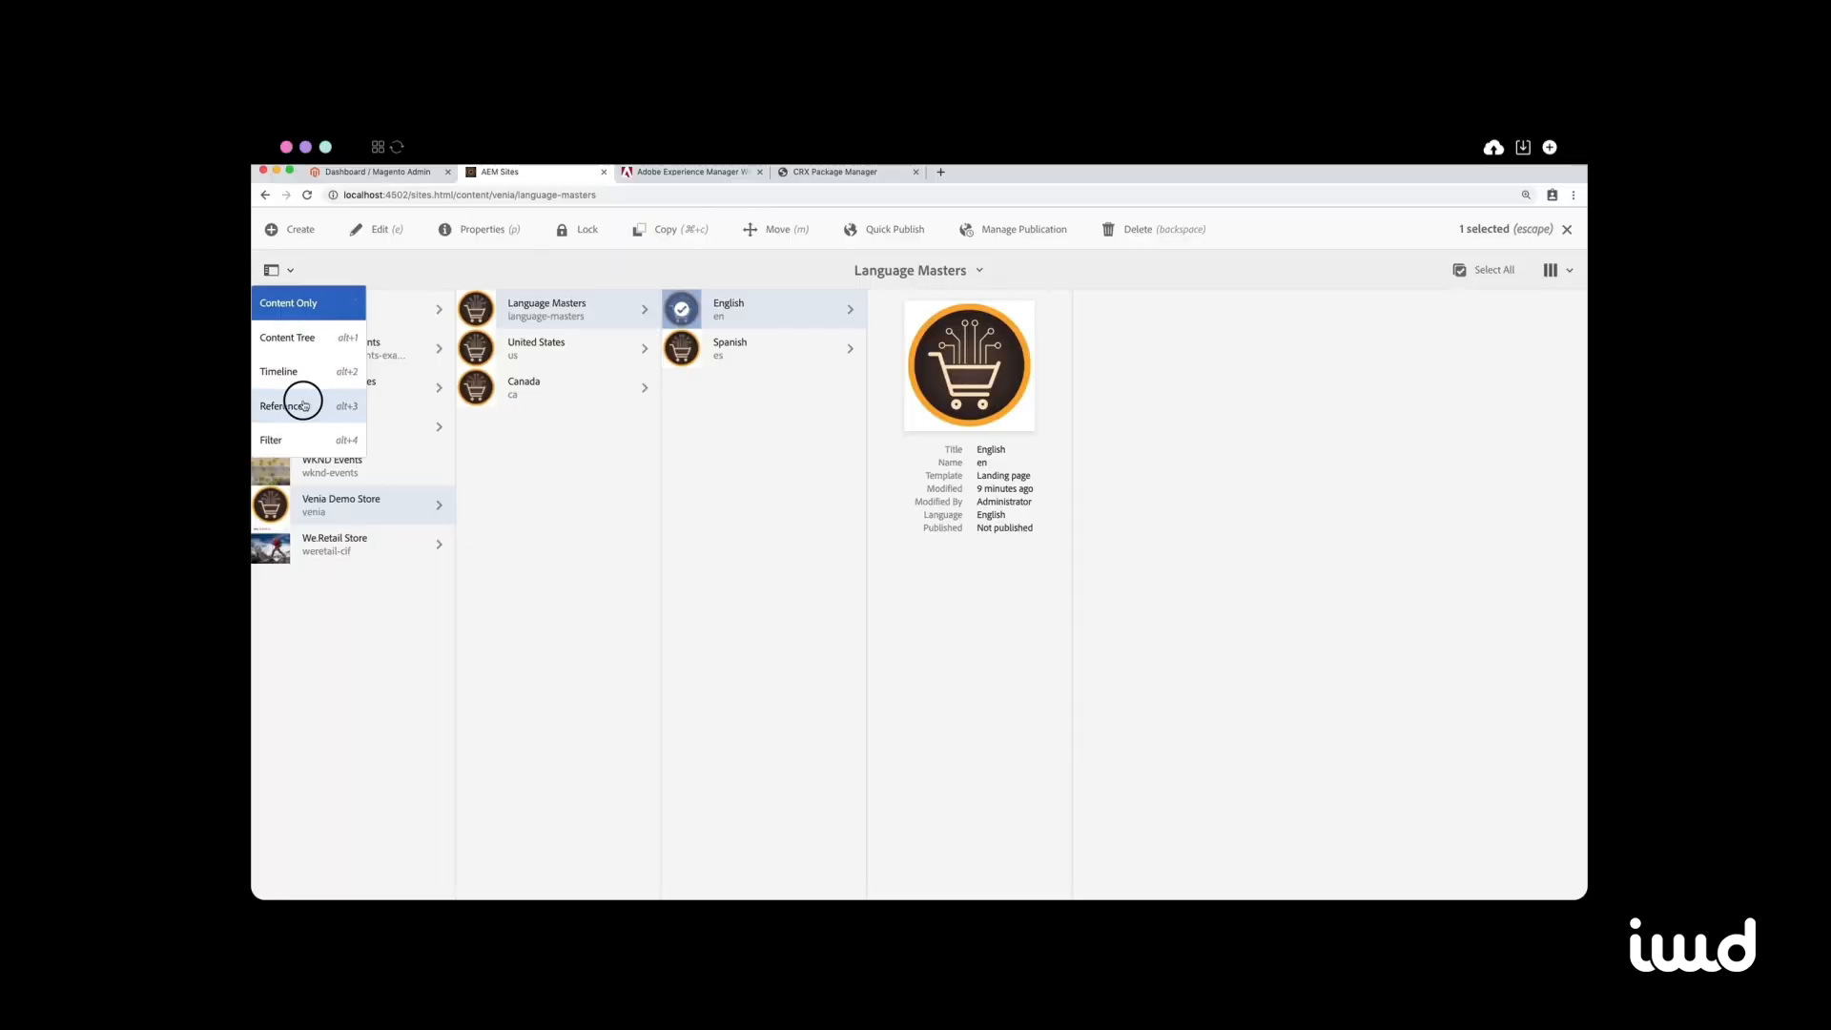
{"action": "left_click", "coordinate": [282, 404]}
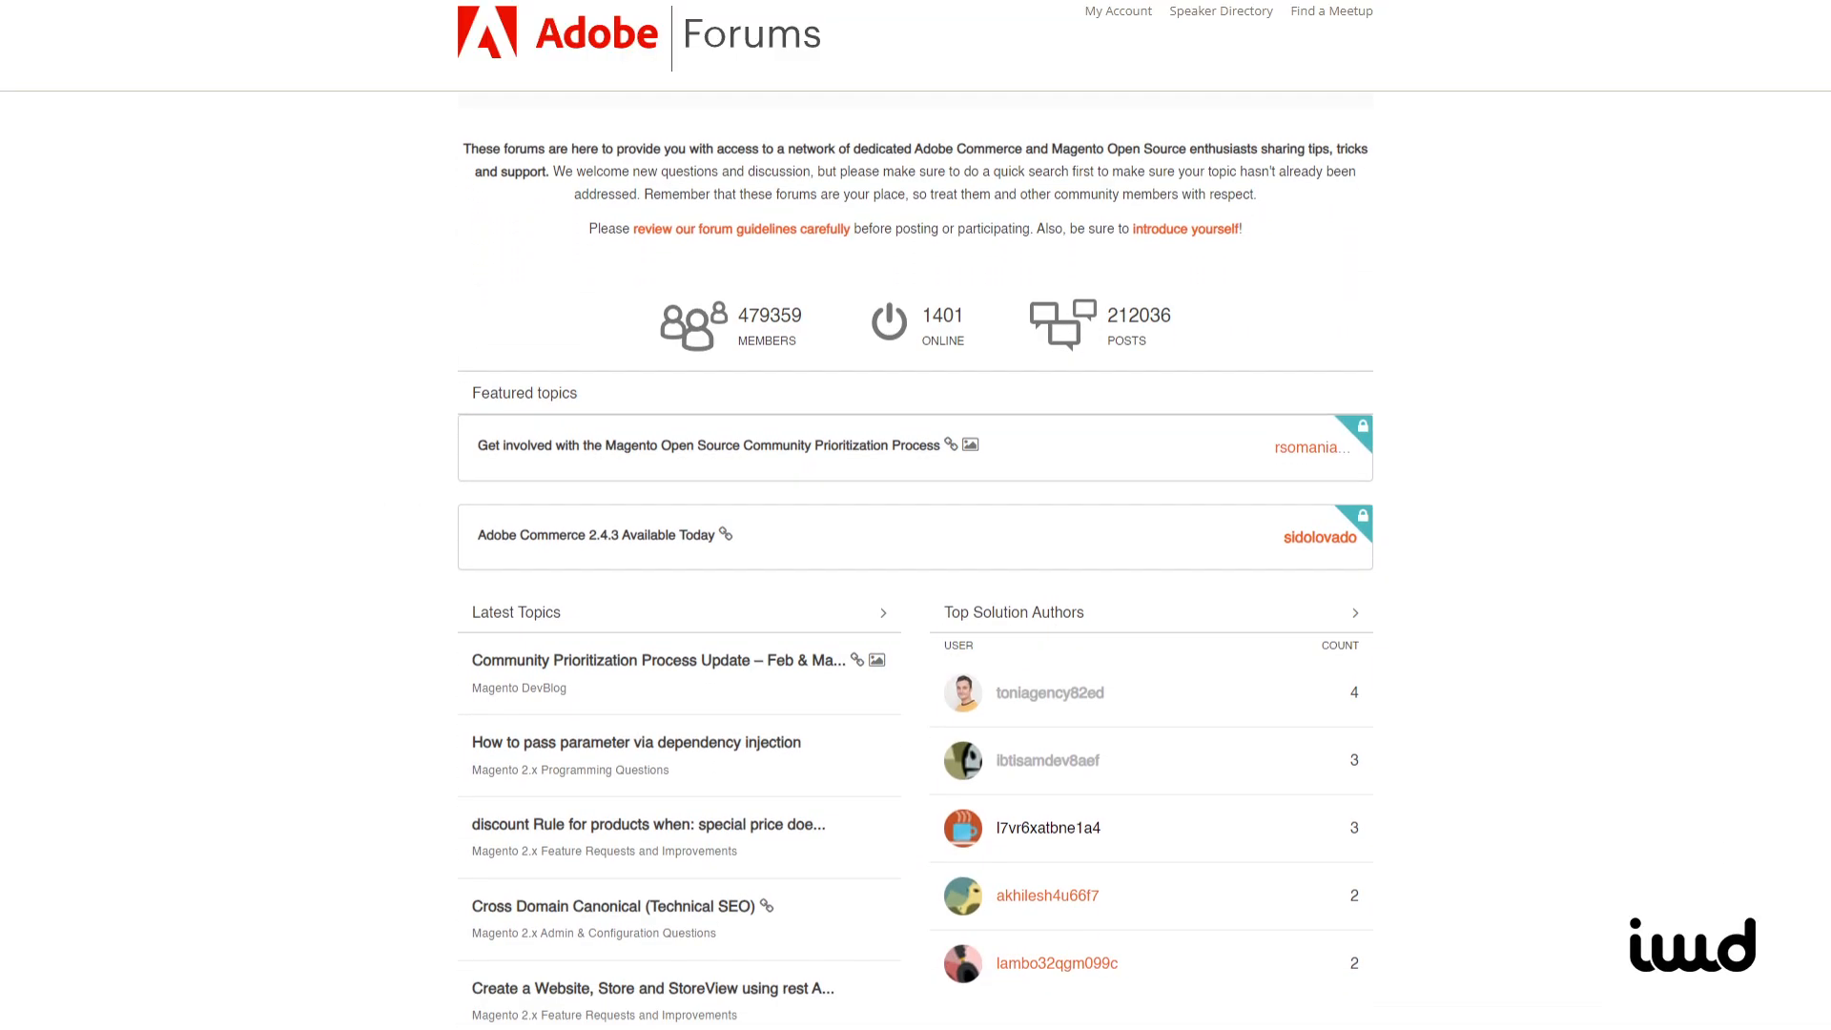
Scroll the IWD eCommerce Extensions page past tiles like Store Locator and Order Manager
{"action": "scroll", "scroll_direction": "down", "scroll_amount": 3}
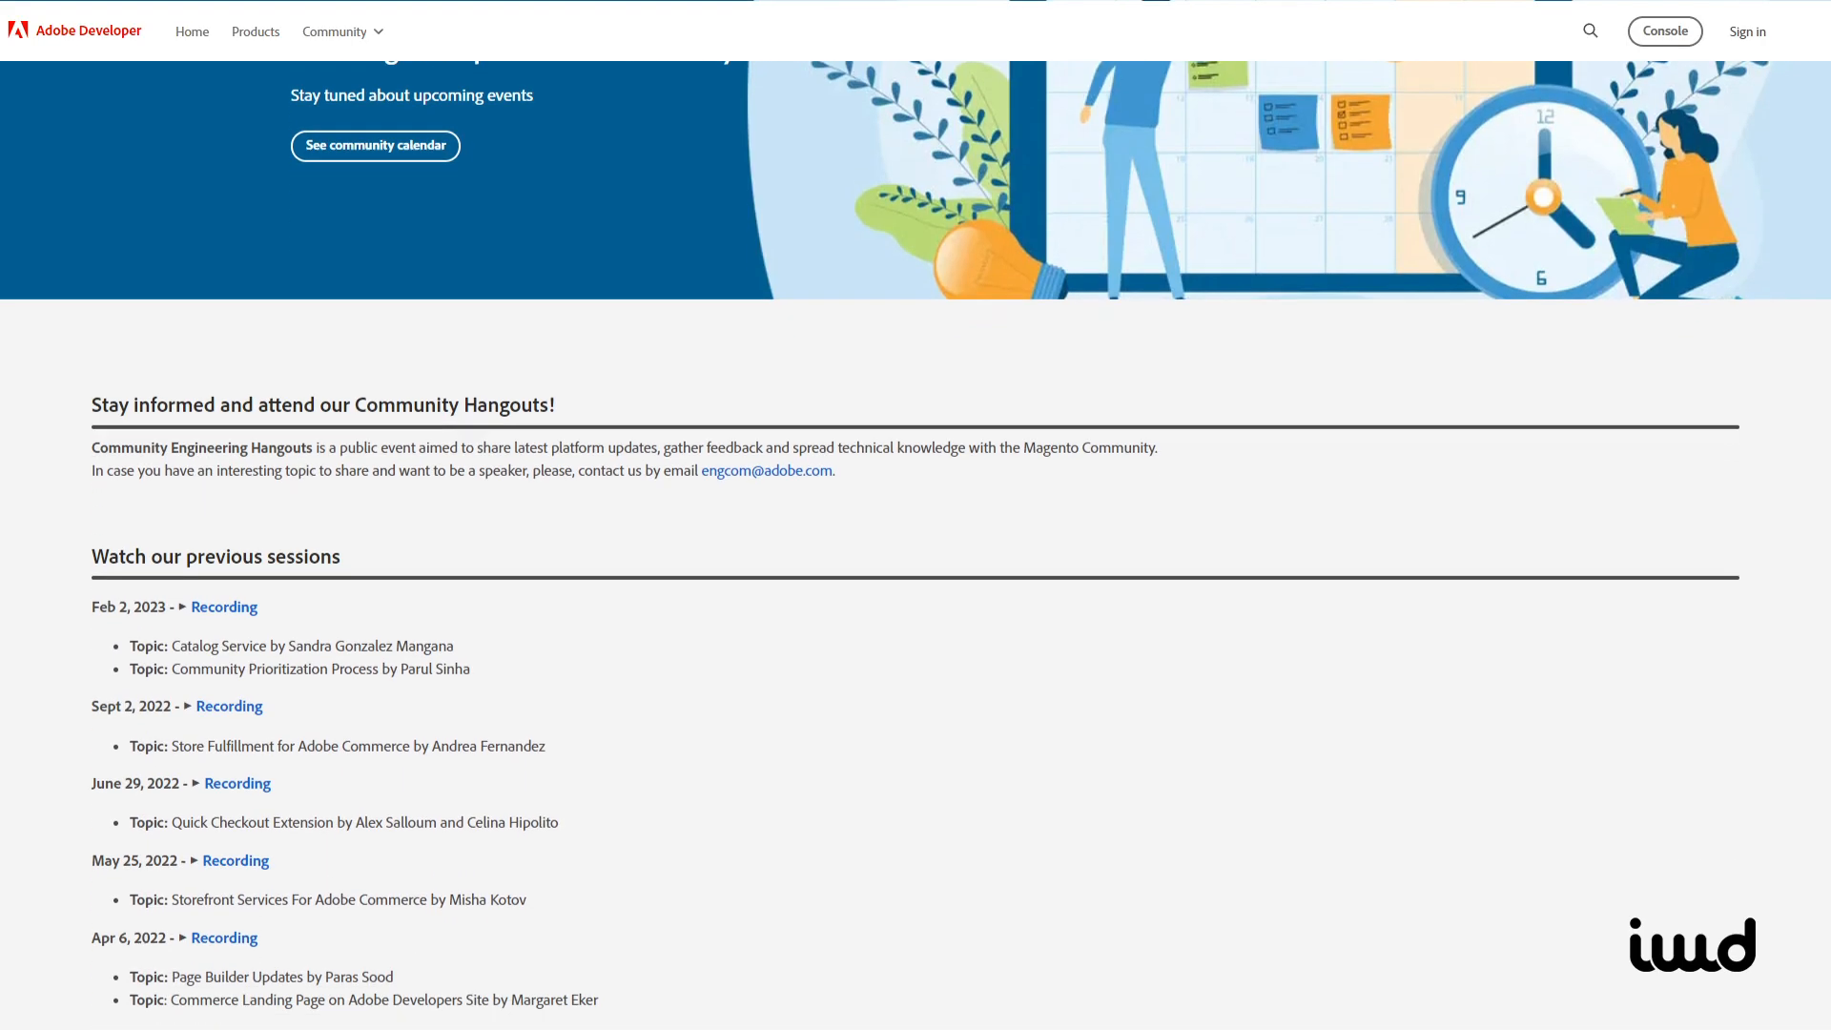
{"action": "scroll", "scroll_direction": "down", "scroll_amount": 3}
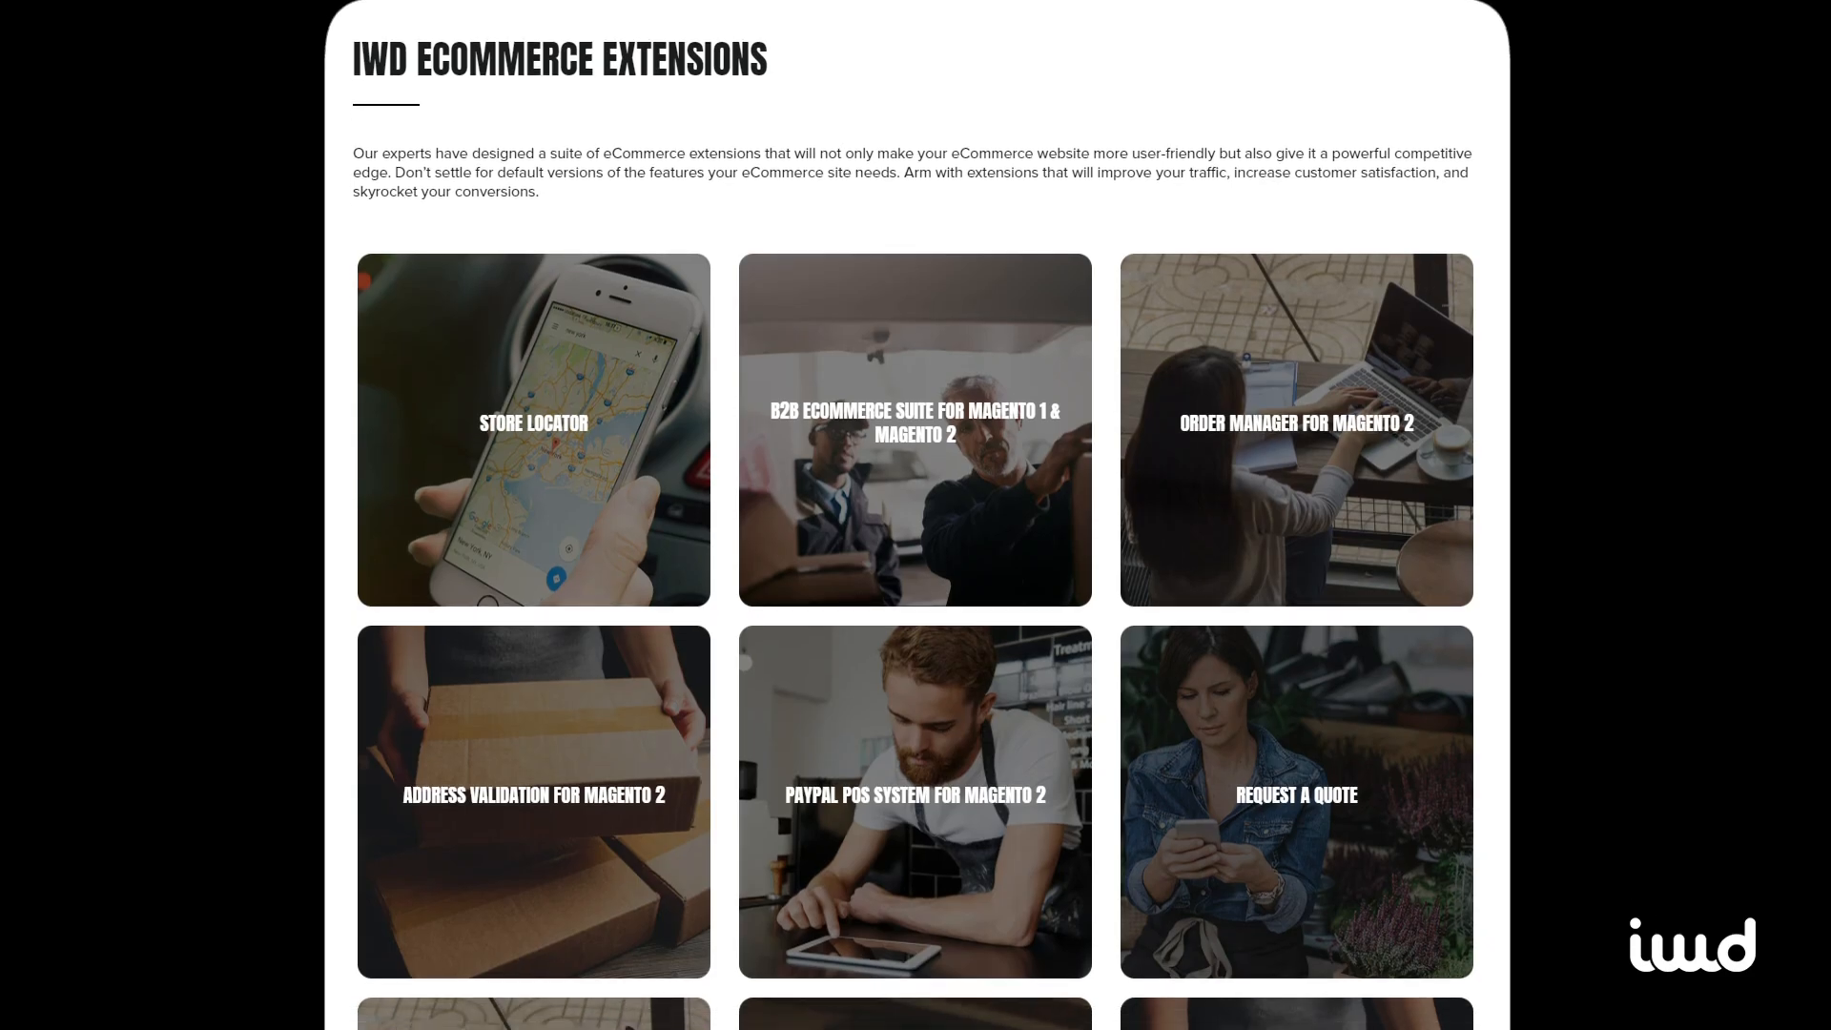
{"action": "scroll", "scroll_direction": "down", "scroll_amount": 3}
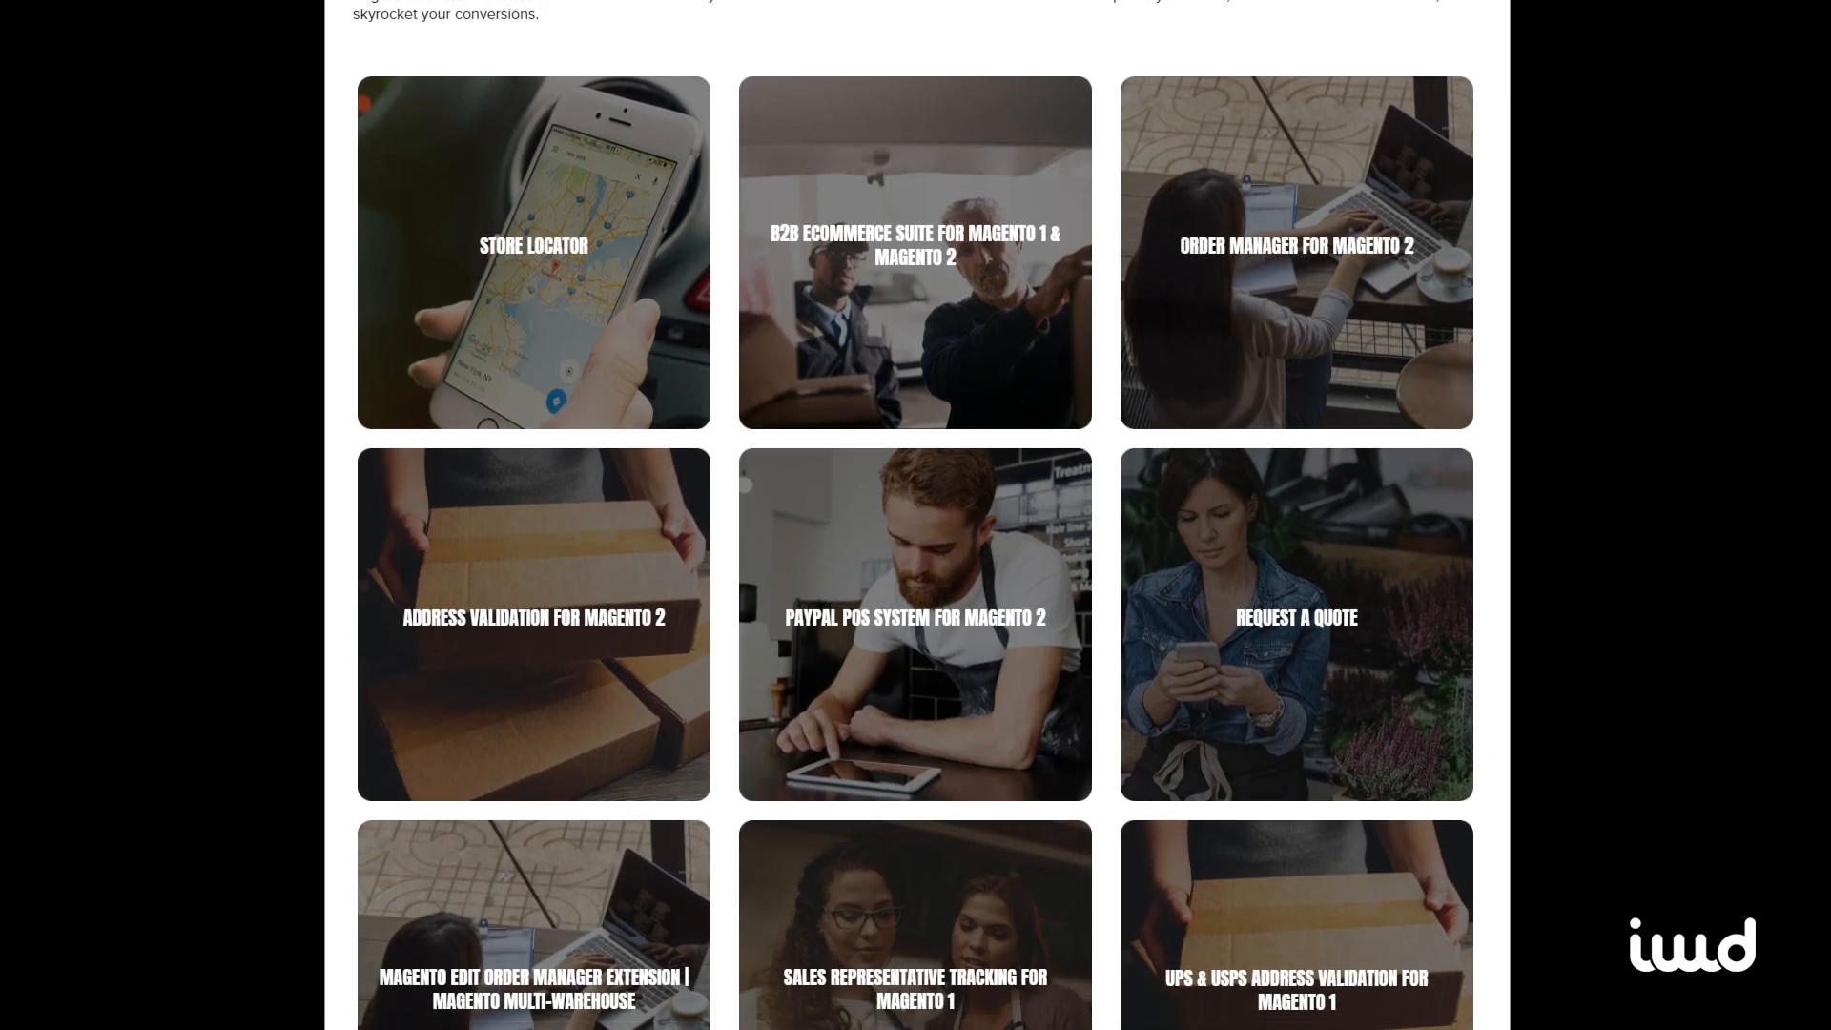
{"action": "scroll", "scroll_direction": "down", "scroll_amount": 3}
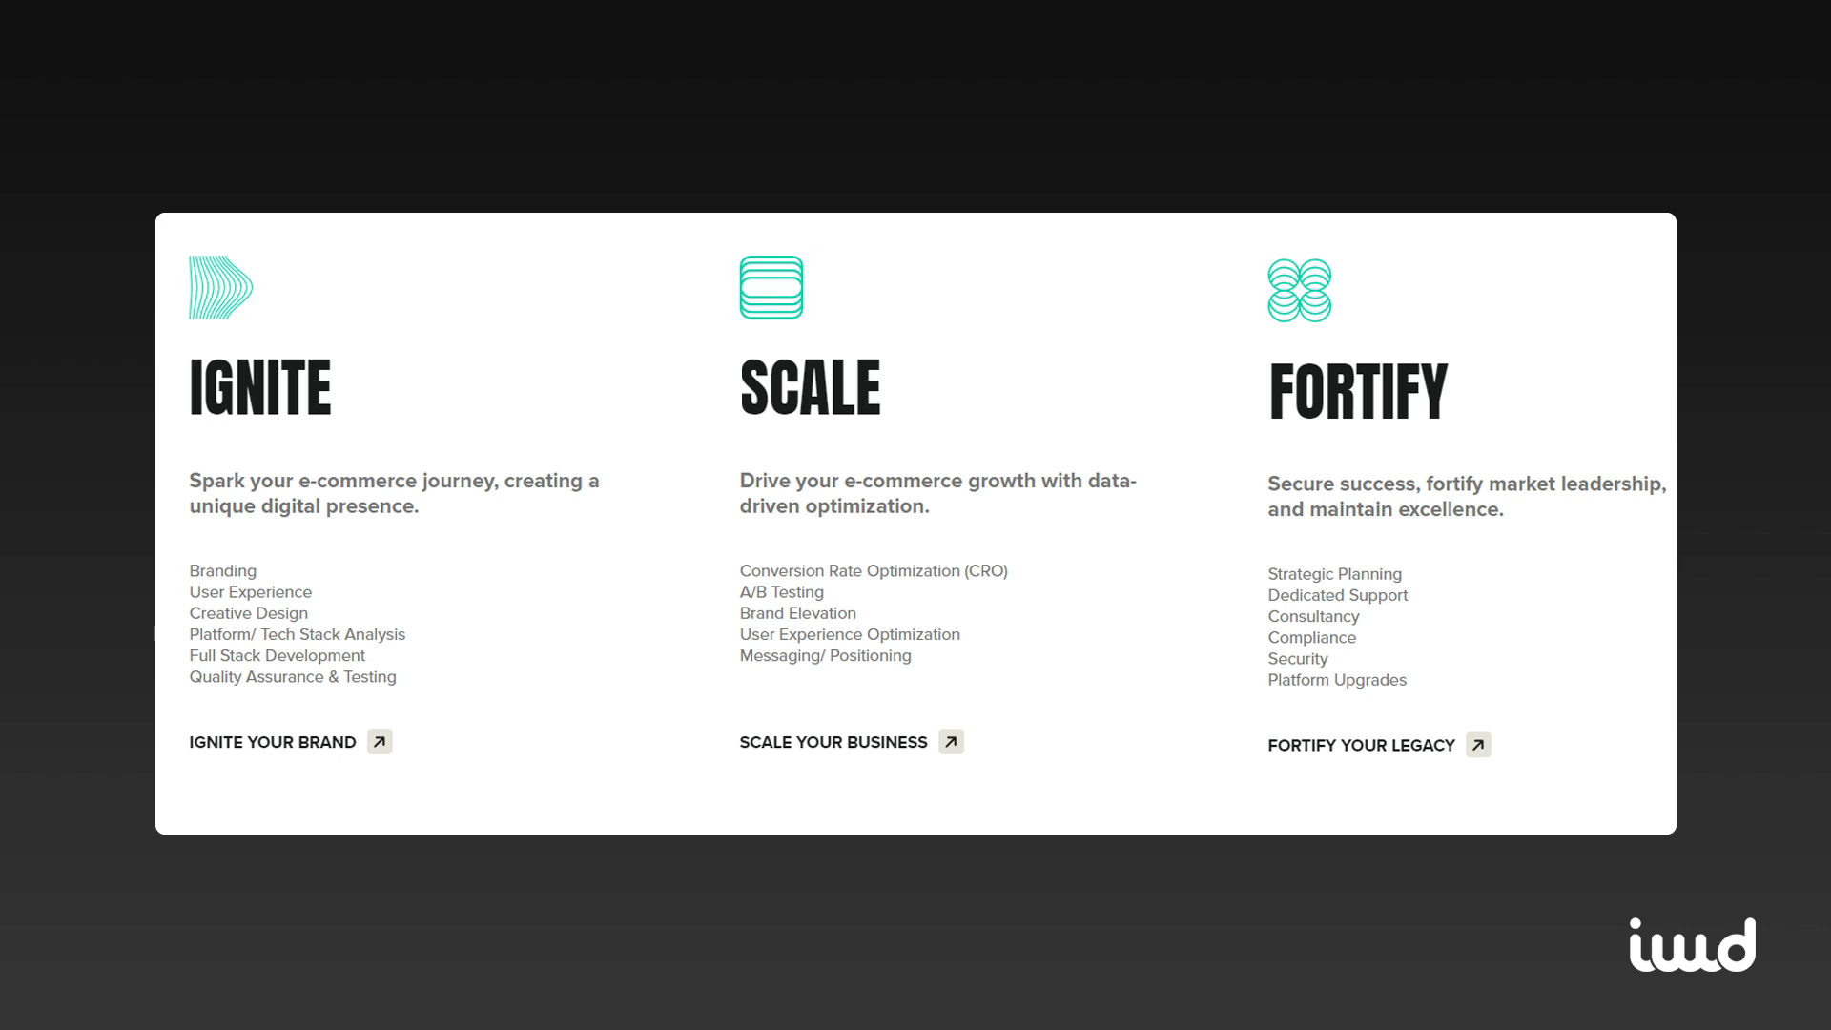
Scroll down the IWD Stories work-gallery page past the client photos
{"action": "scroll", "scroll_direction": "down", "scroll_amount": 3}
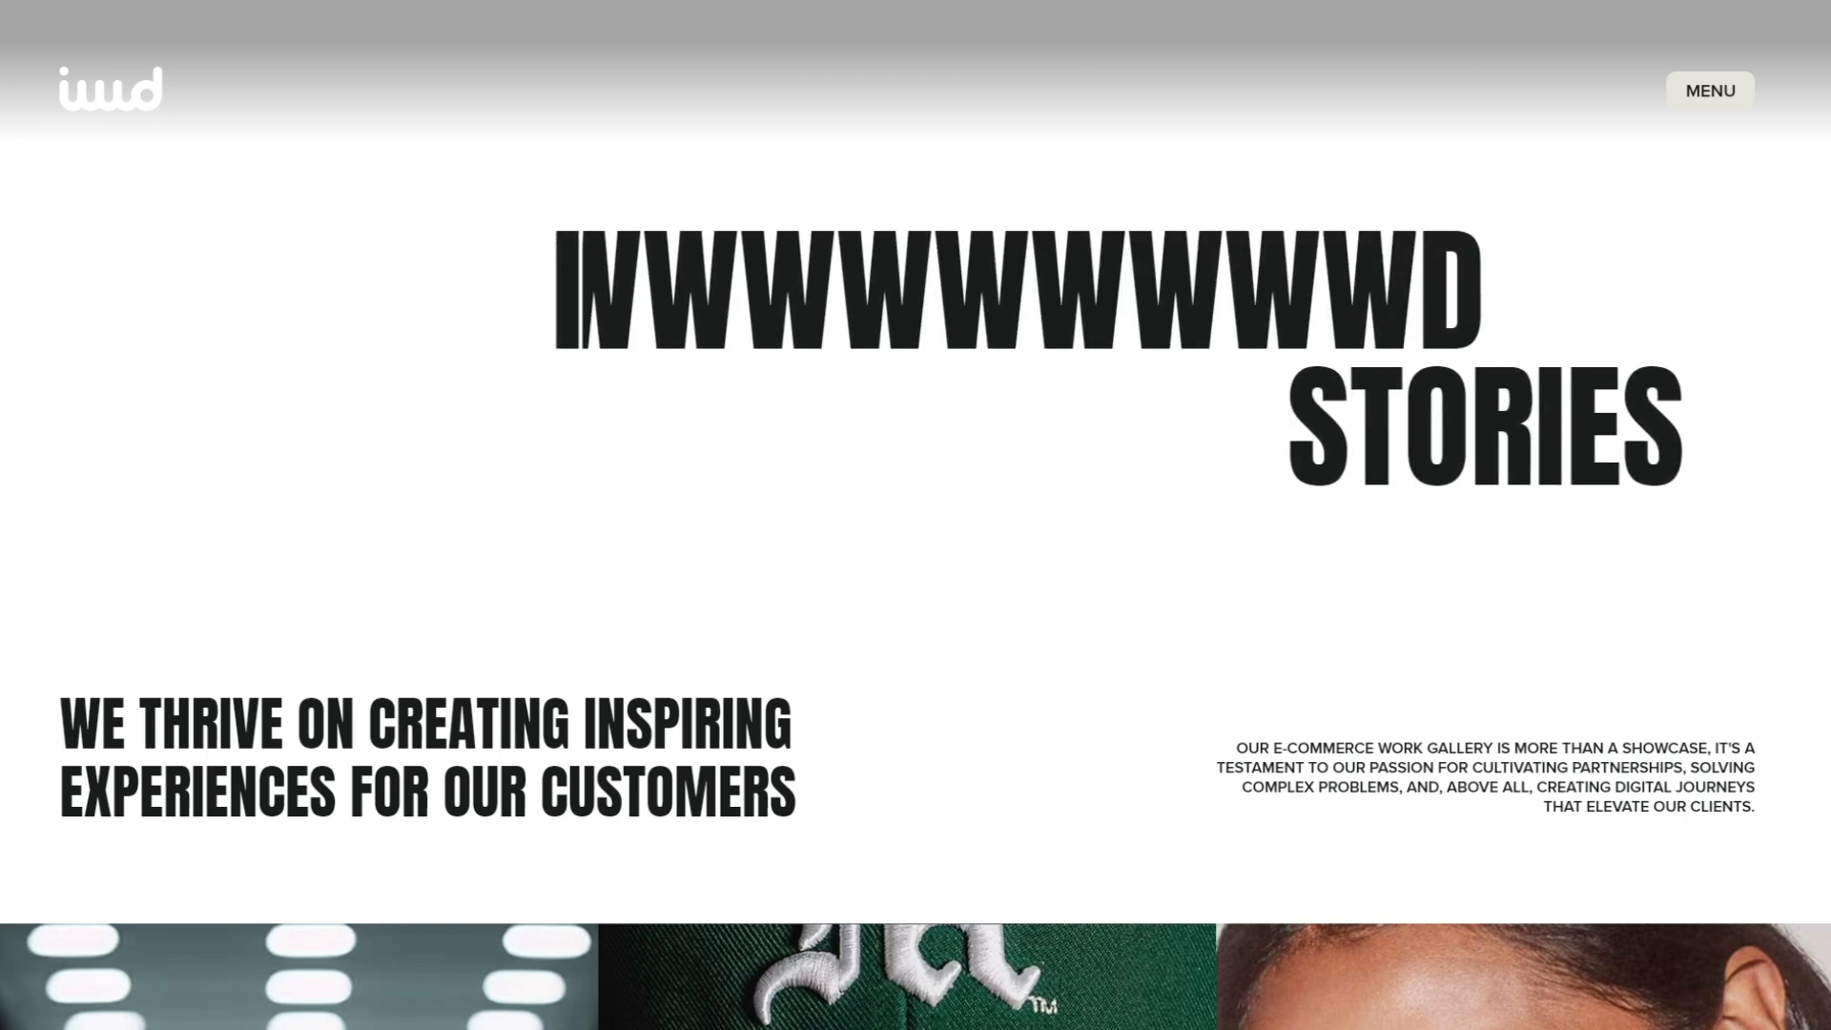
{"action": "scroll", "scroll_direction": "down", "scroll_amount": 3}
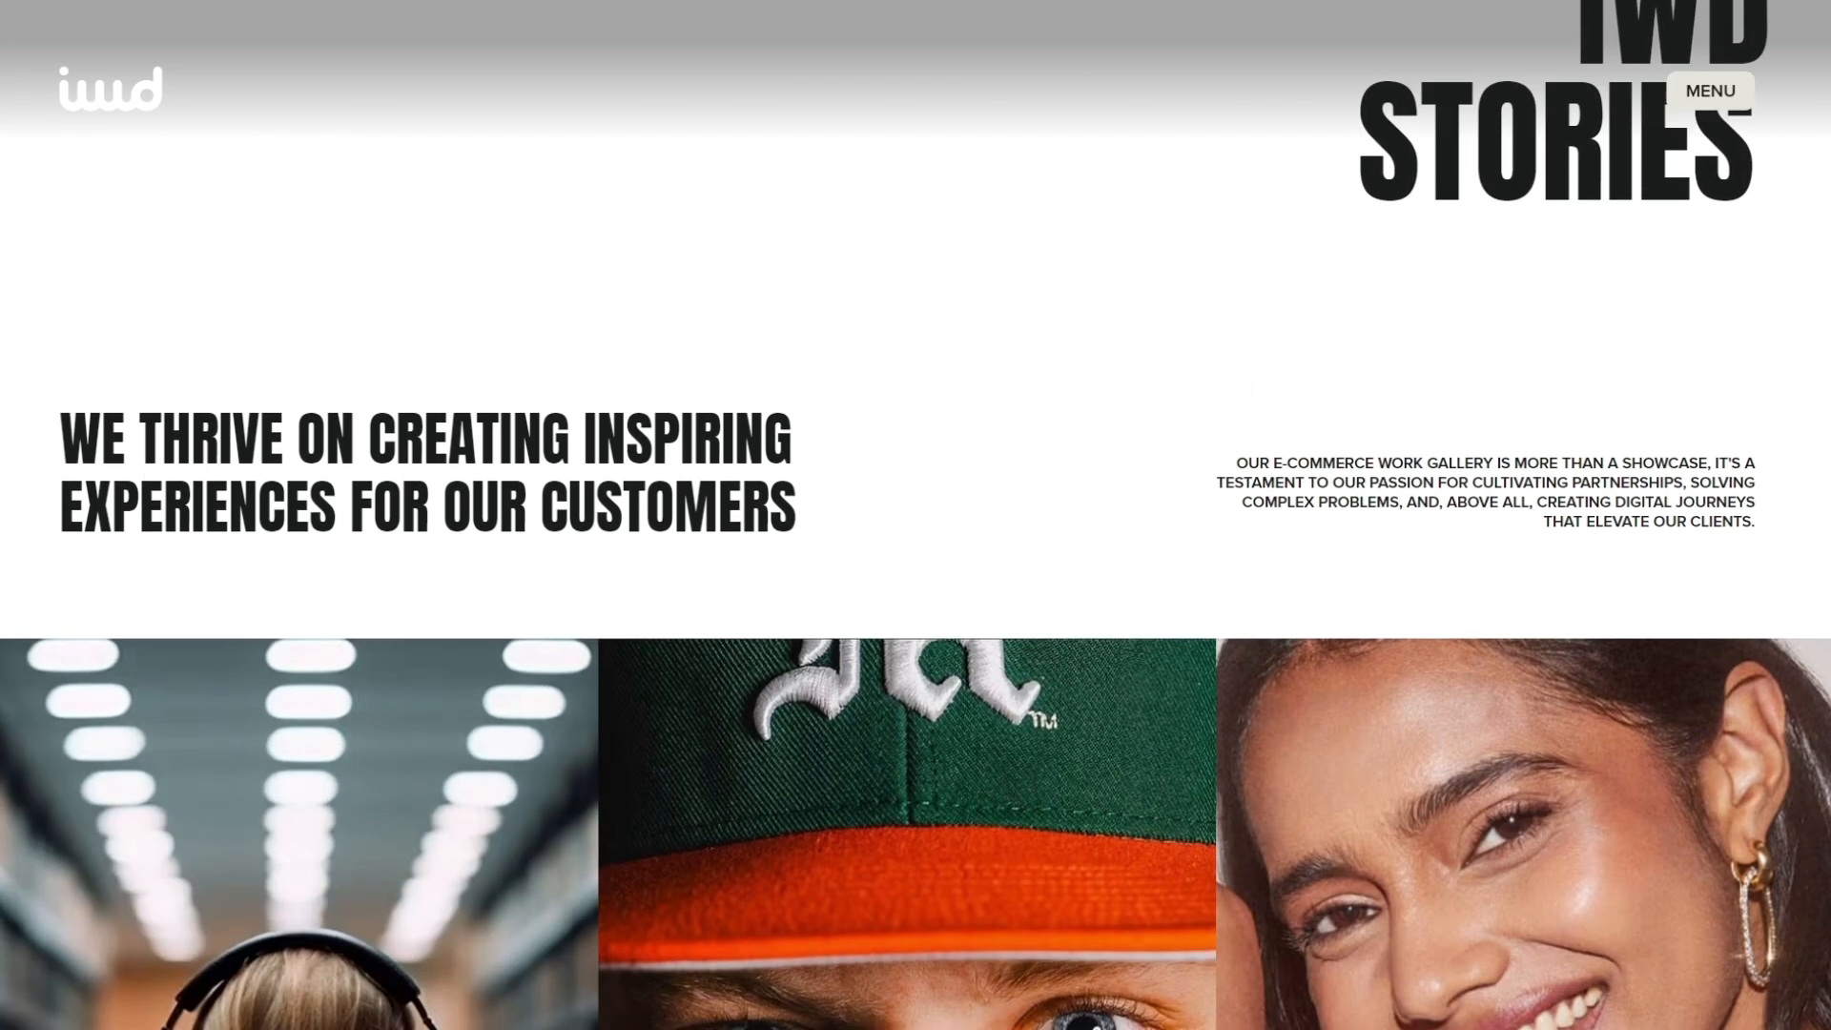